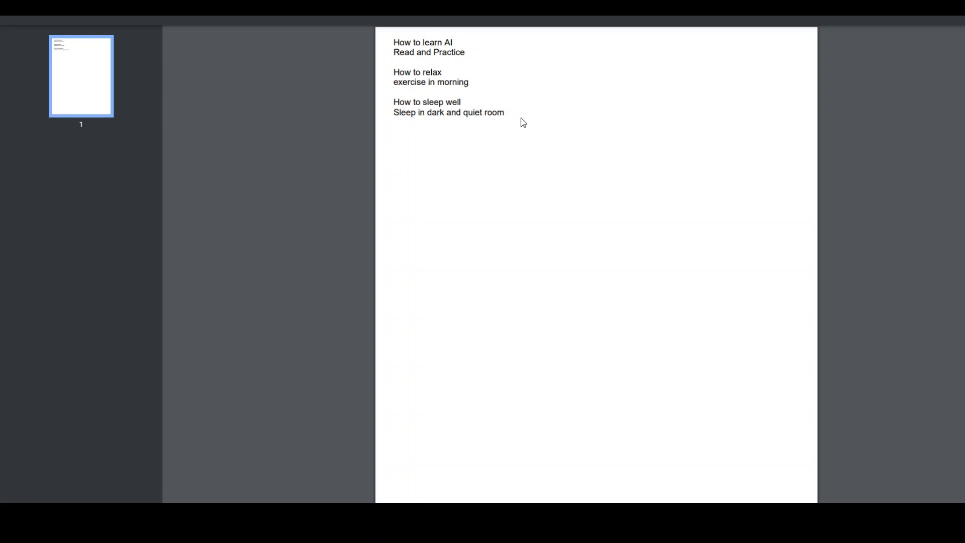
{"action": "mouse_move", "coordinate": [563, 175]}
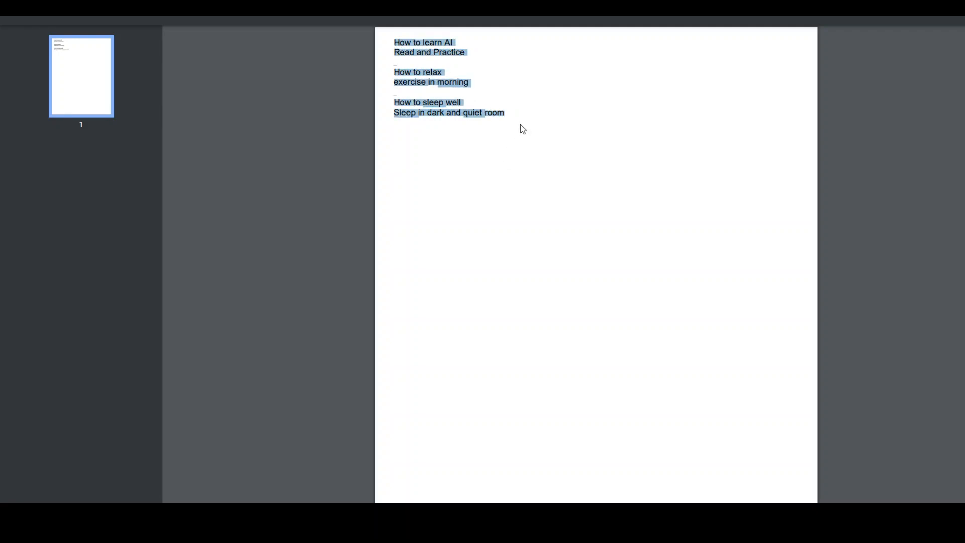
- Browse Untitled.ipynb, the launcher and train.csv, and select its question-and-answer text
{"action": "left_click", "coordinate": [497, 72]}
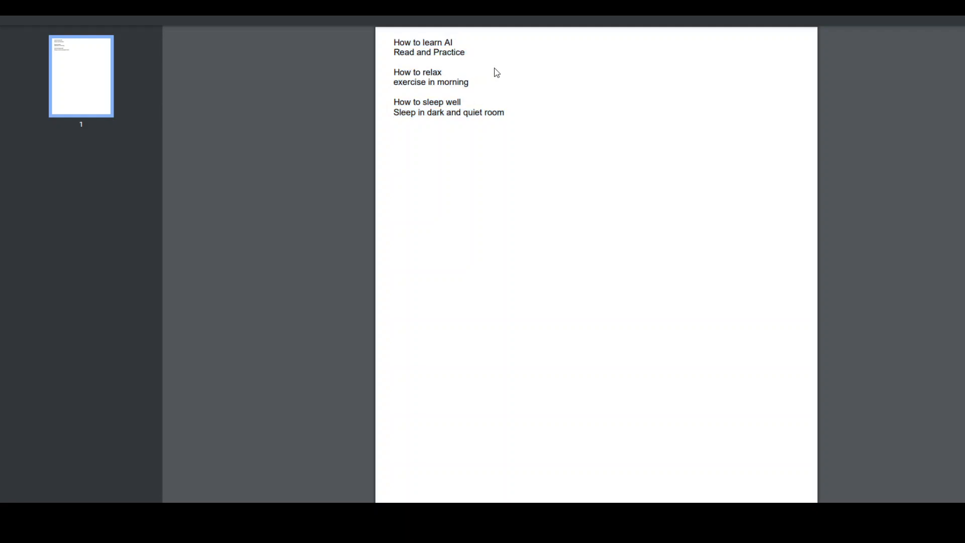
{"action": "mouse_move", "coordinate": [515, 195]}
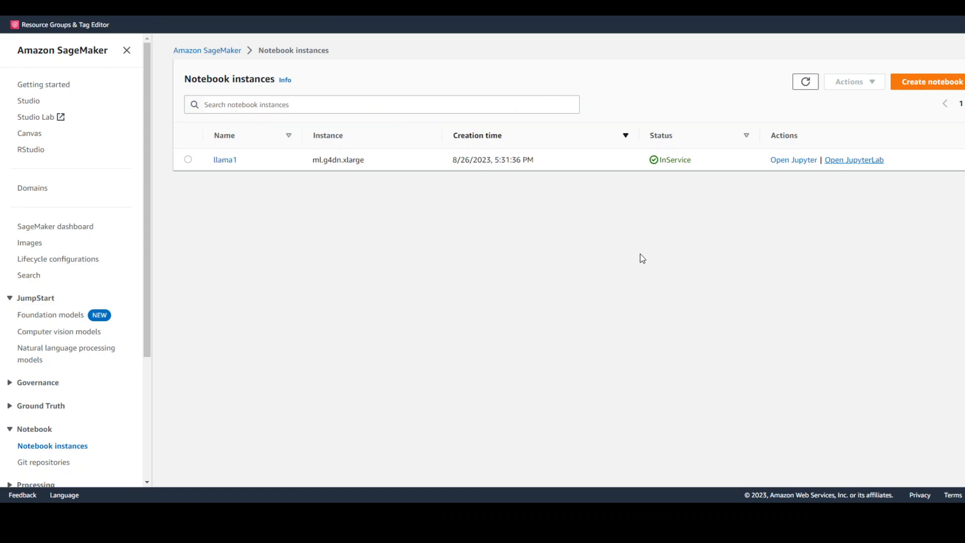
{"action": "mouse_move", "coordinate": [393, 172]}
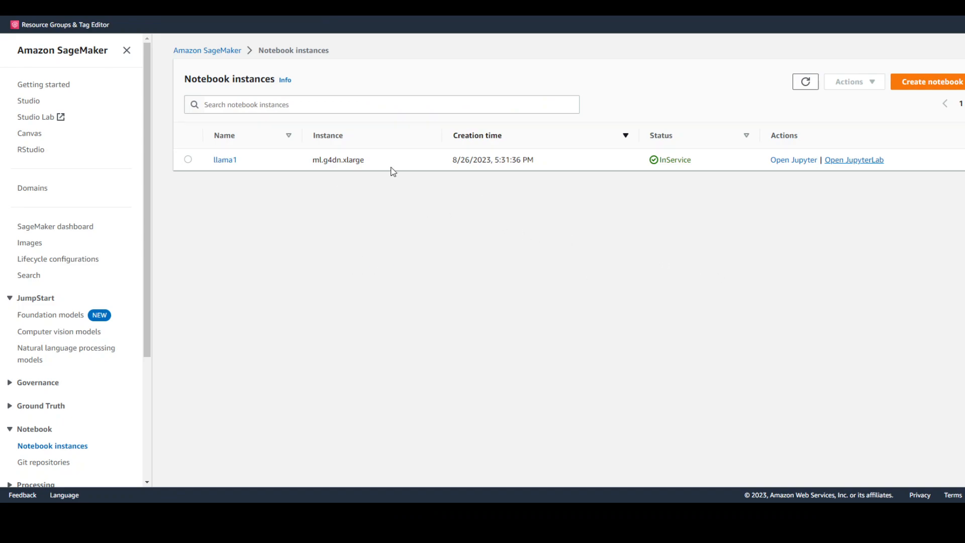
{"action": "mouse_move", "coordinate": [352, 173]}
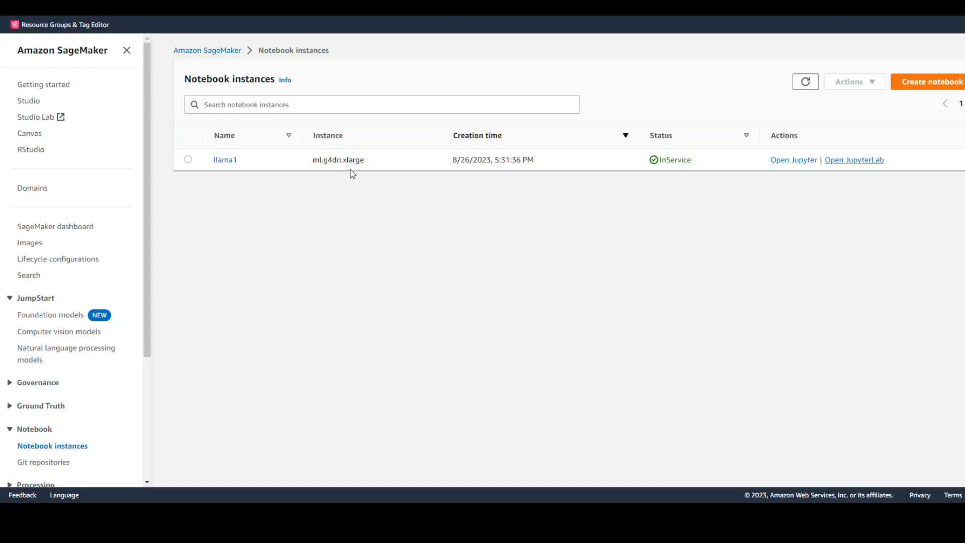
{"action": "mouse_move", "coordinate": [354, 177]}
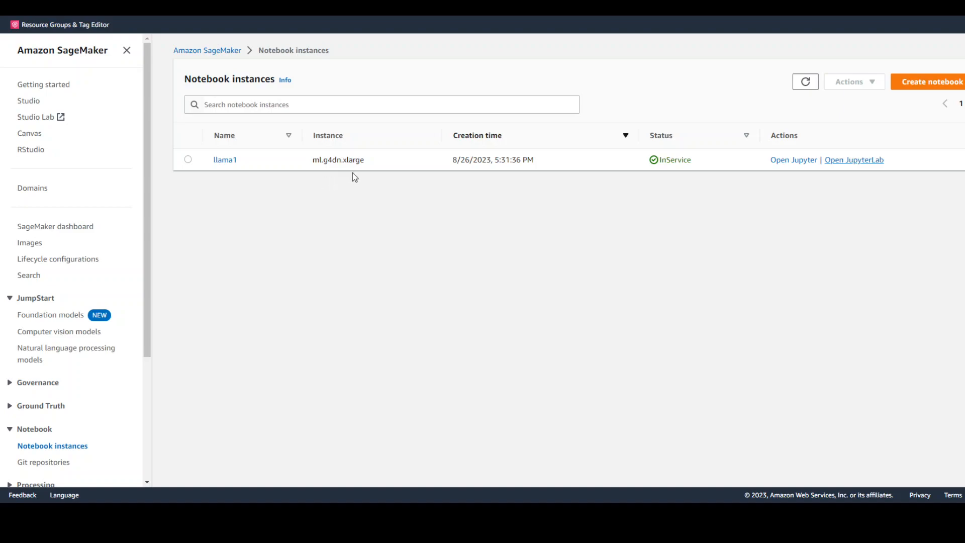
{"action": "mouse_move", "coordinate": [359, 170]}
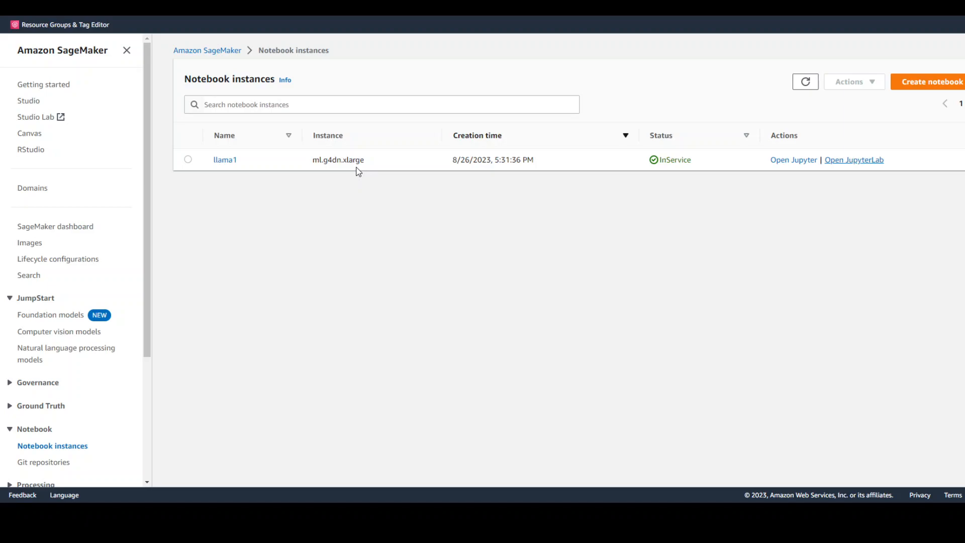
{"action": "mouse_move", "coordinate": [745, 213]}
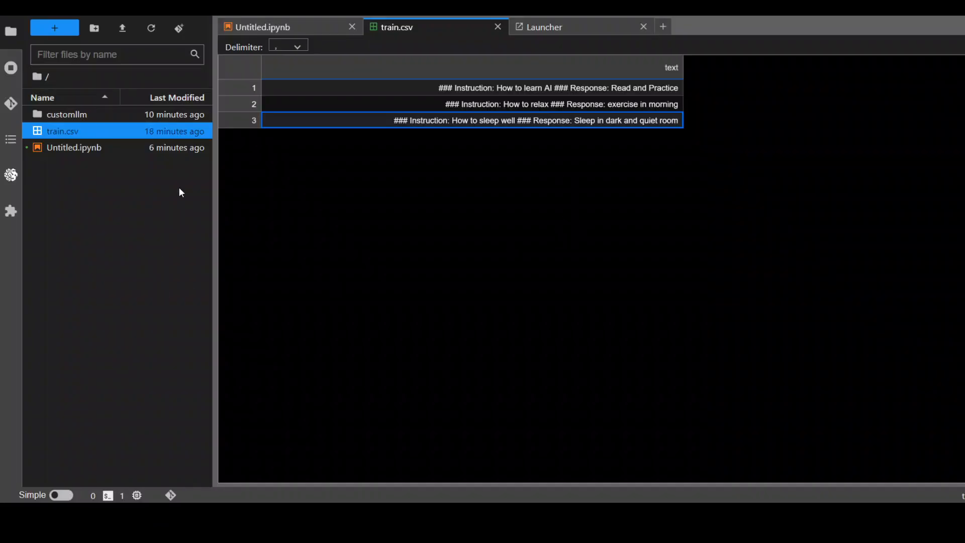
{"action": "left_click", "coordinate": [74, 147]}
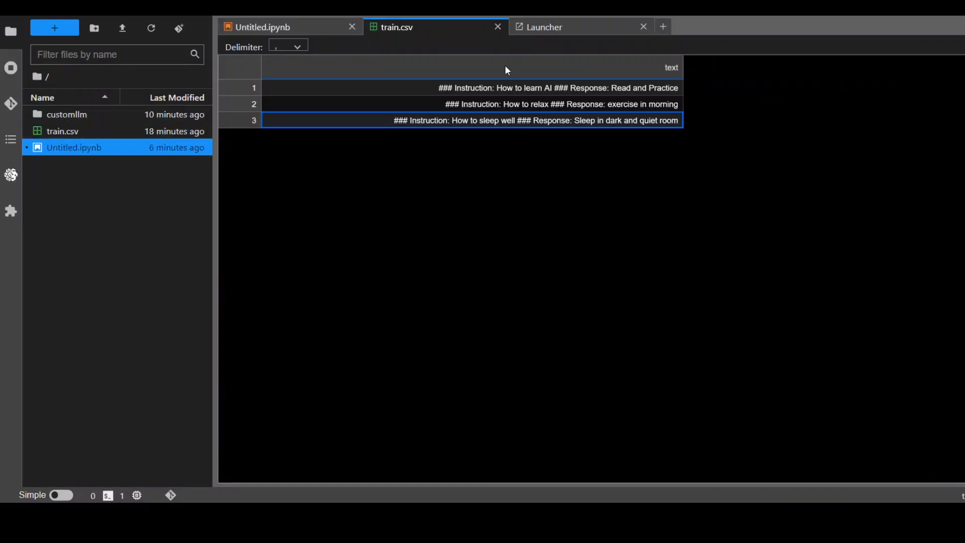
{"action": "left_click", "coordinate": [544, 27]}
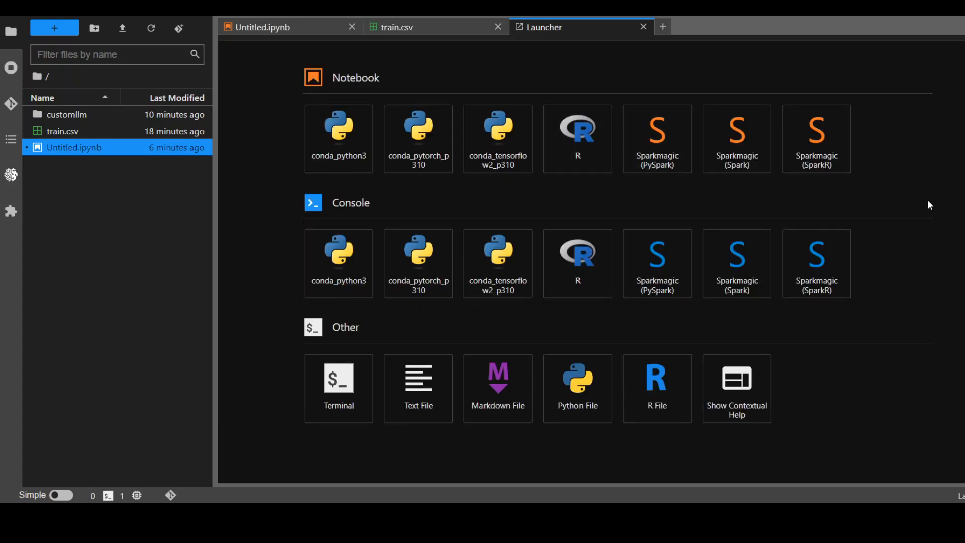
{"action": "mouse_move", "coordinate": [925, 201]}
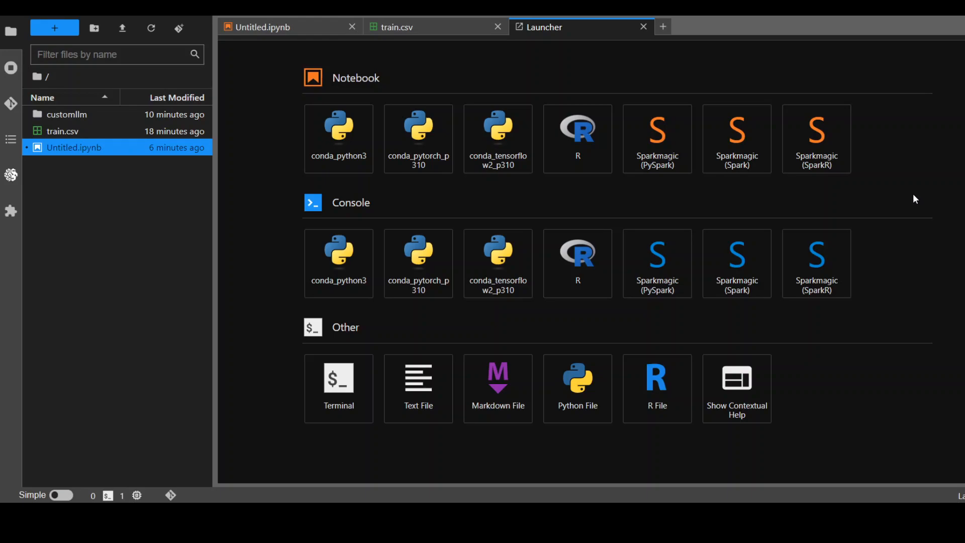
{"action": "mouse_move", "coordinate": [880, 206]}
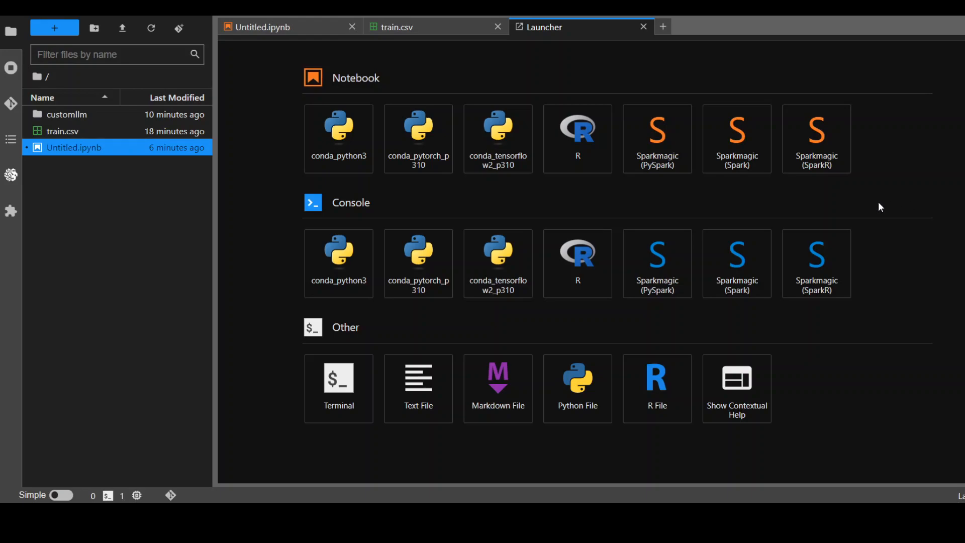
{"action": "mouse_move", "coordinate": [394, 203]}
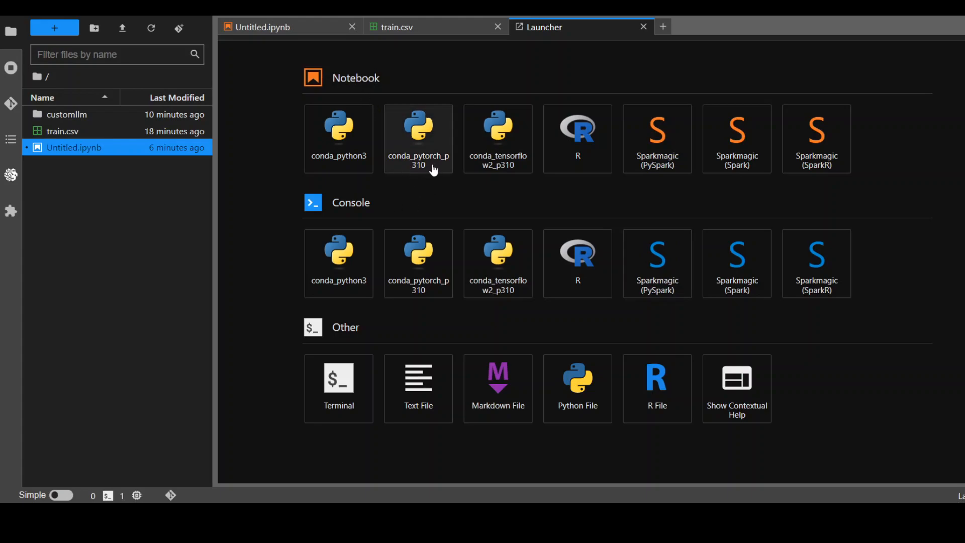
{"action": "mouse_move", "coordinate": [420, 169]}
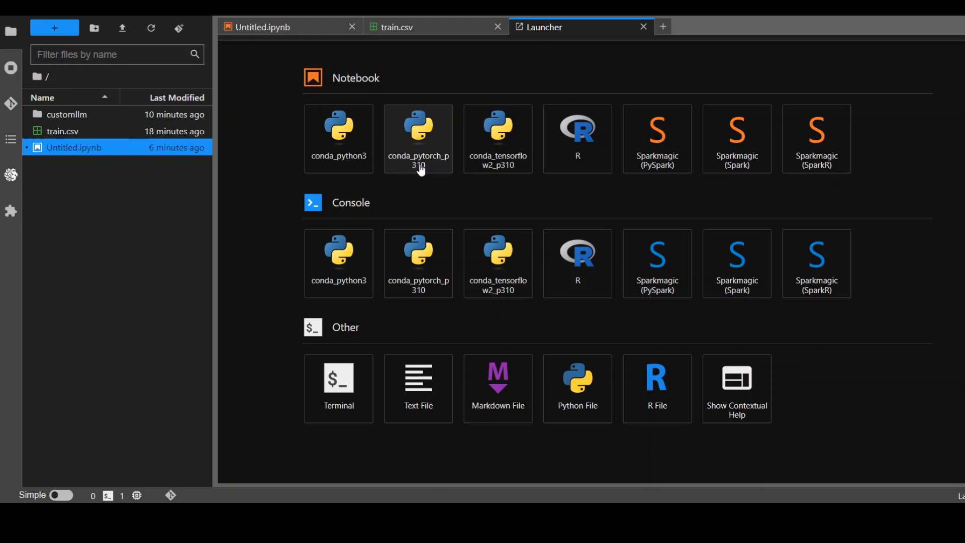
{"action": "mouse_move", "coordinate": [416, 29]}
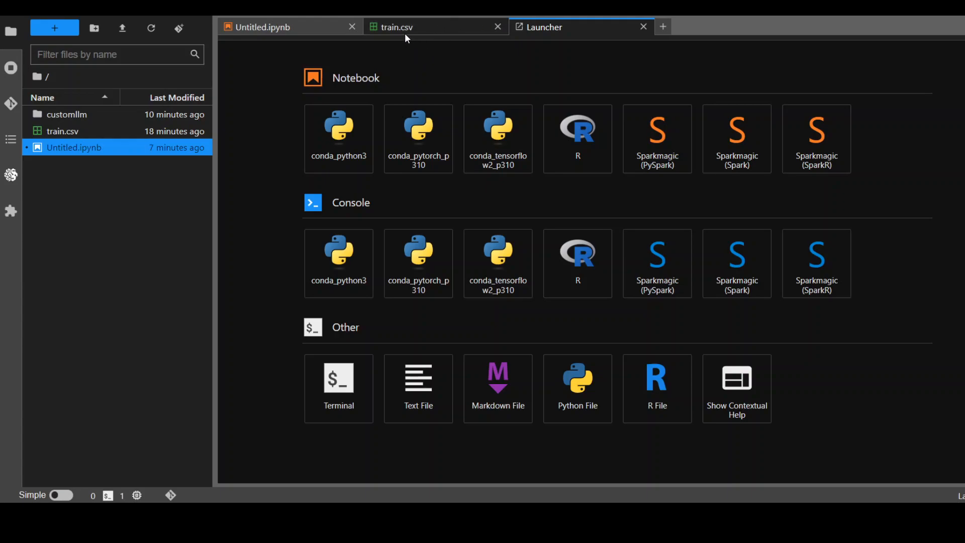
{"action": "mouse_move", "coordinate": [416, 31]}
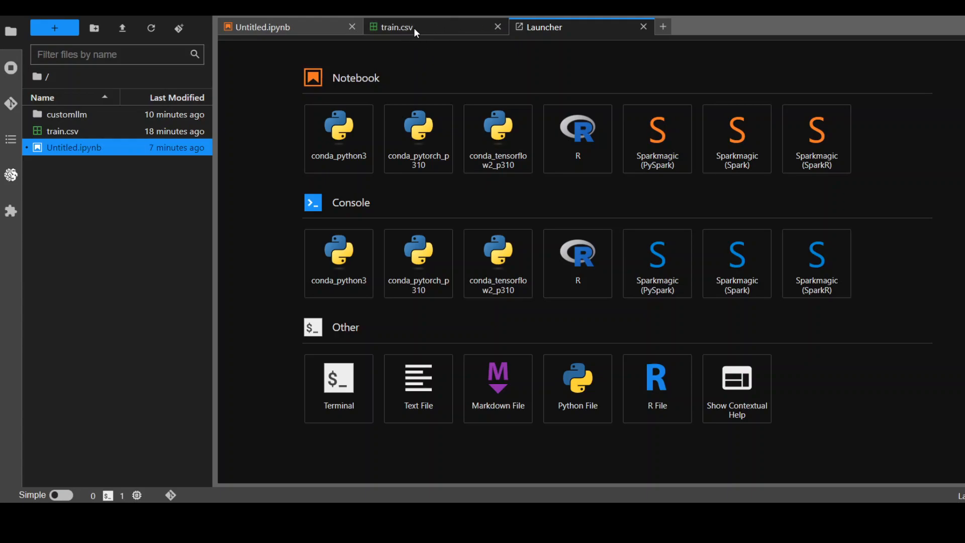
{"action": "left_click", "coordinate": [397, 27]}
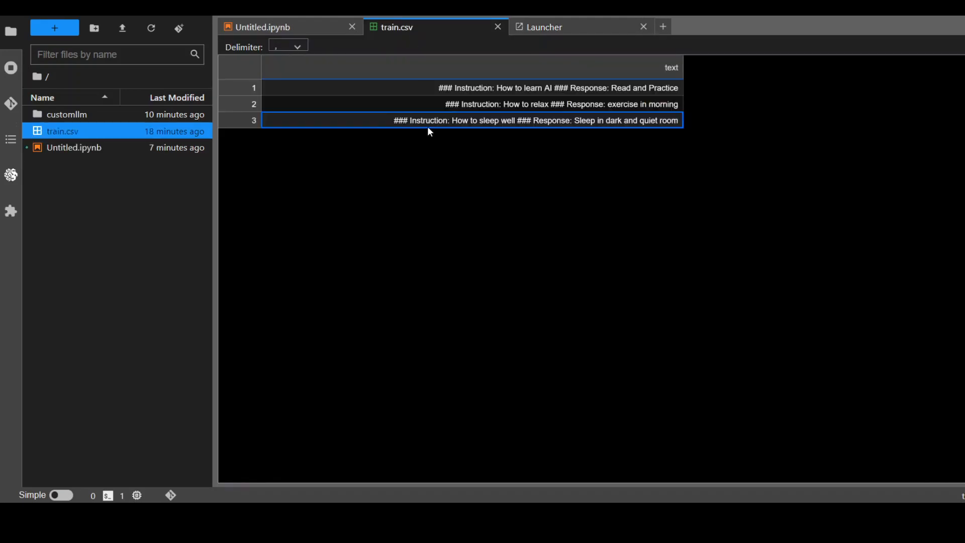
{"action": "mouse_move", "coordinate": [394, 45]}
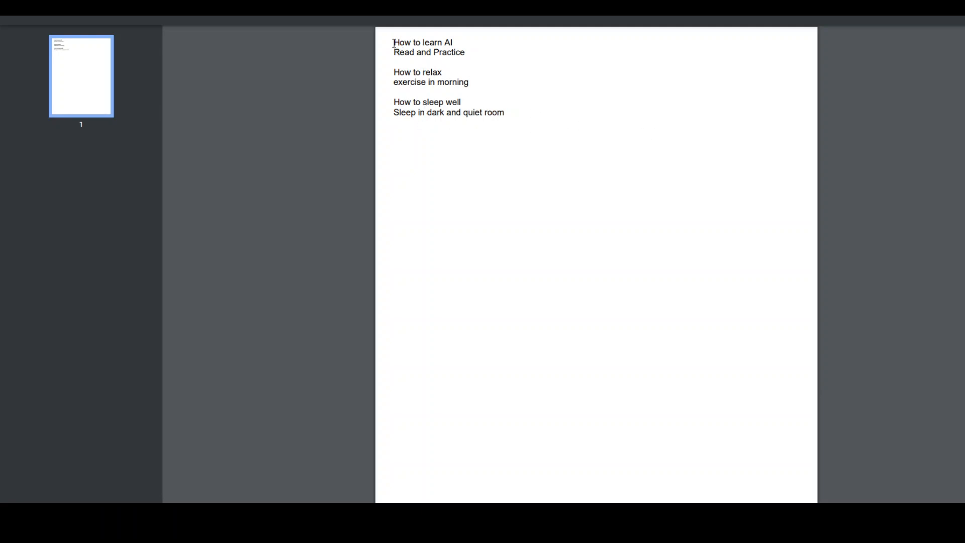
{"action": "left_click_drag", "start_coordinate": [392, 42], "coordinate": [466, 52]}
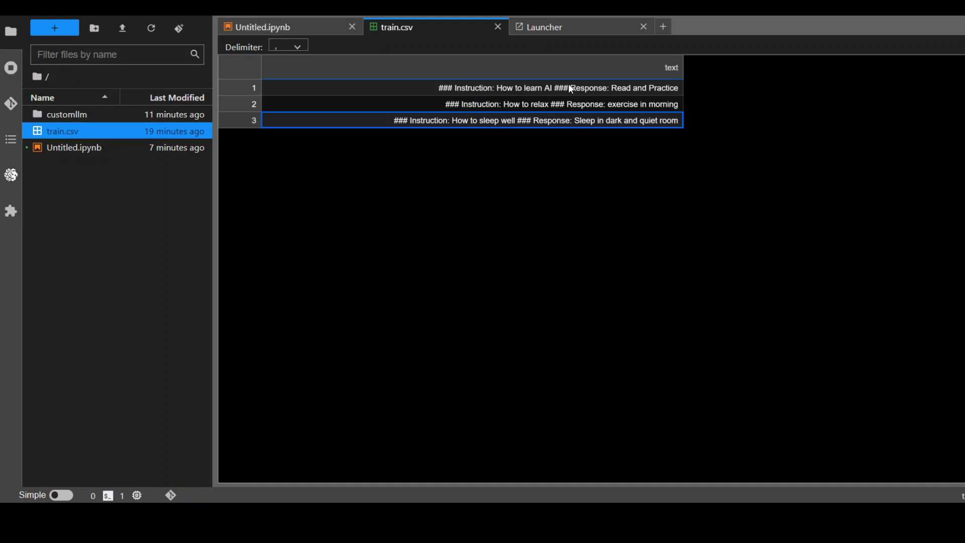
{"action": "mouse_move", "coordinate": [648, 90]}
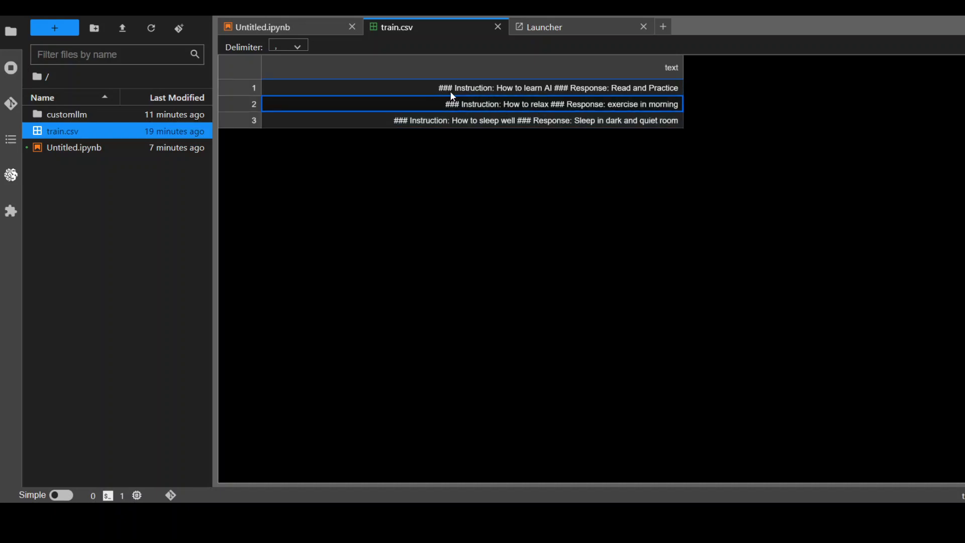
{"action": "mouse_move", "coordinate": [503, 97]}
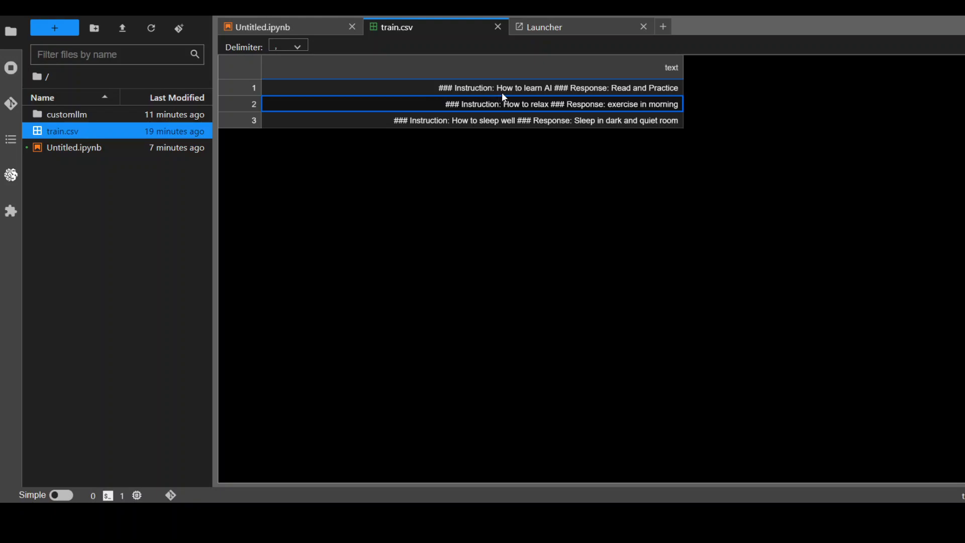
{"action": "mouse_move", "coordinate": [553, 98]}
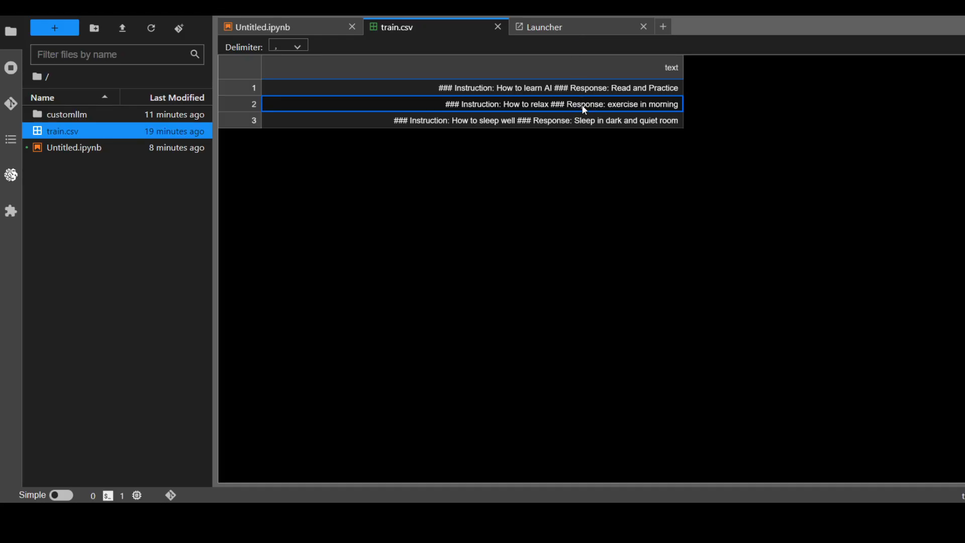
- Dismiss the Server Connection Error dialog and return to the Untitled.ipynb notebook
{"action": "left_click", "coordinate": [471, 120]}
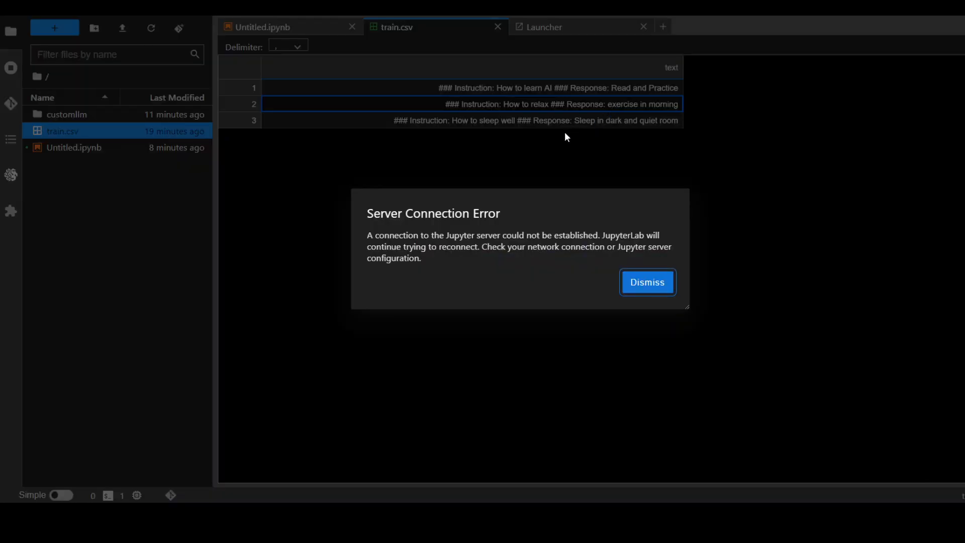
{"action": "left_click", "coordinate": [646, 282]}
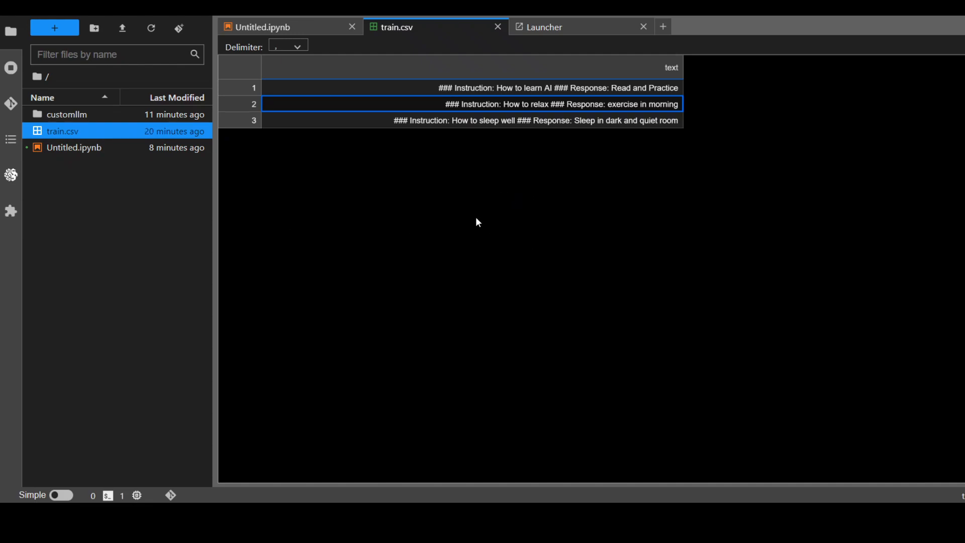
{"action": "mouse_move", "coordinate": [509, 169]}
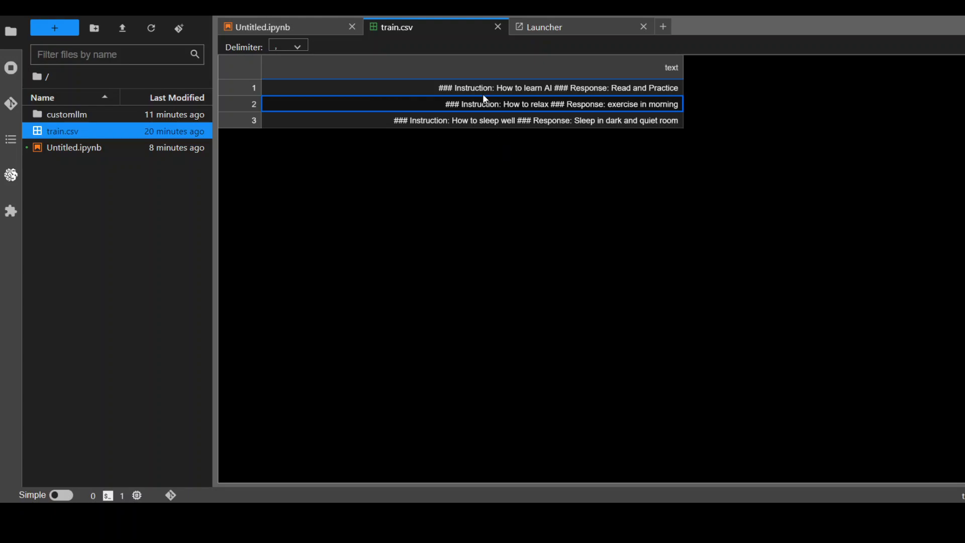
{"action": "mouse_move", "coordinate": [296, 44]}
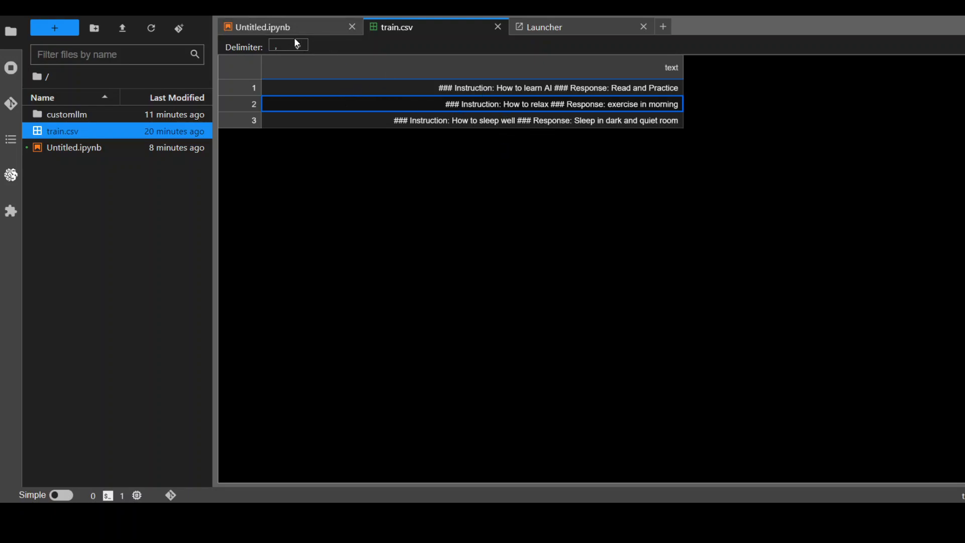
{"action": "left_click", "coordinate": [263, 26]}
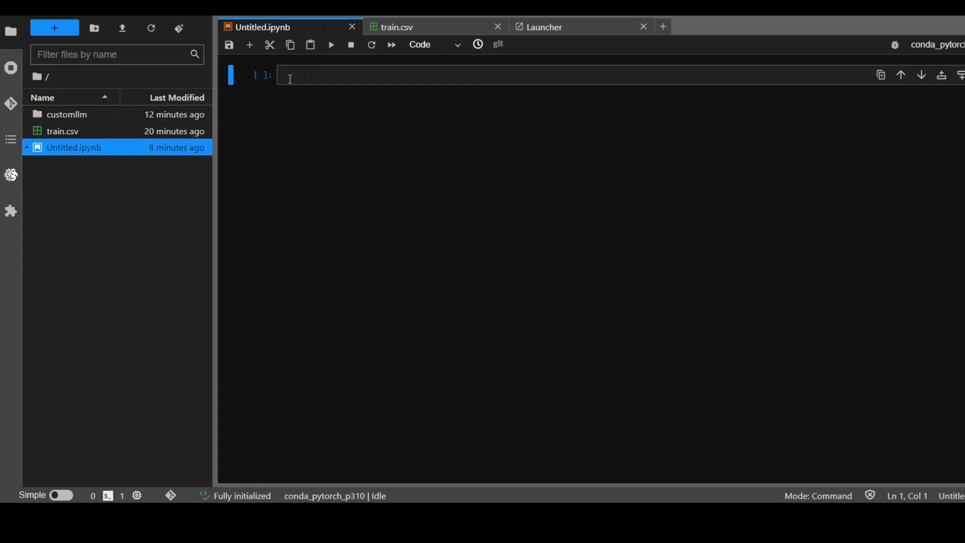
- Run a first cell with !pip install for transformers, autotrain-advanced and huggingface_hub
{"action": "type", "text": "!pip install transformers"}
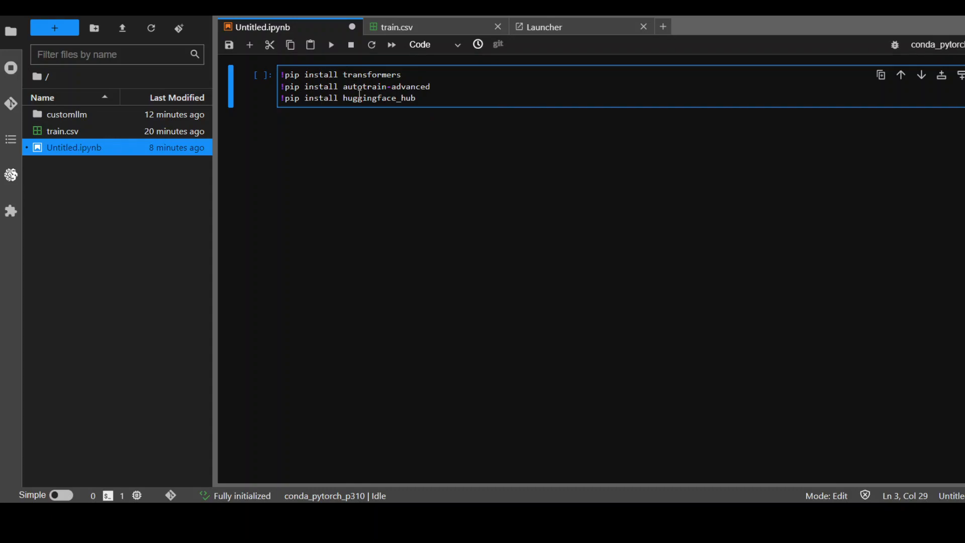
{"action": "left_click", "coordinate": [331, 45]}
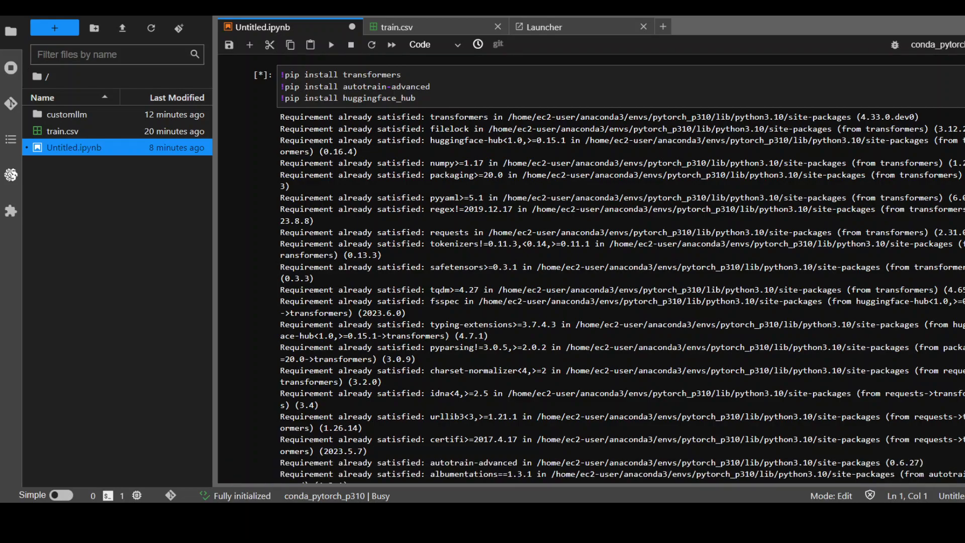
{"action": "mouse_move", "coordinate": [334, 291]}
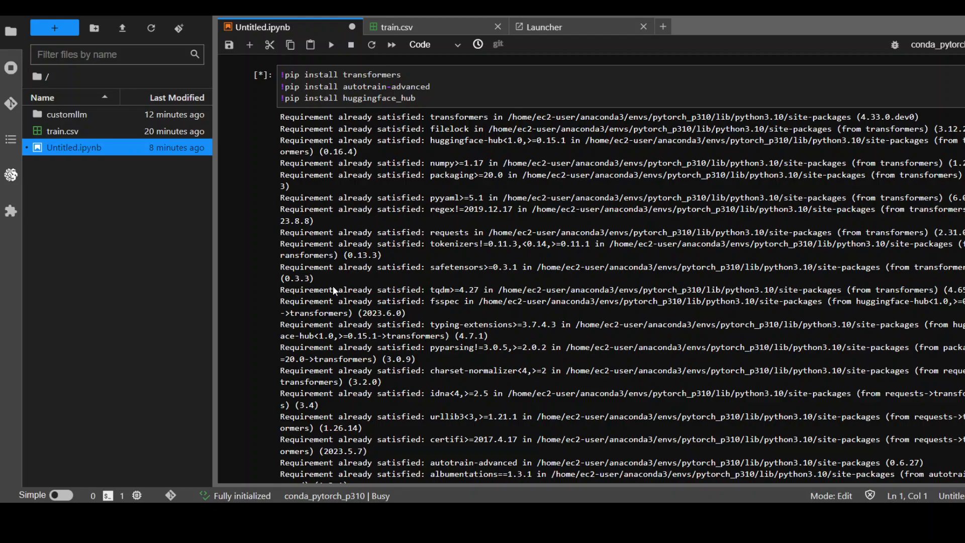
{"action": "mouse_move", "coordinate": [334, 291]}
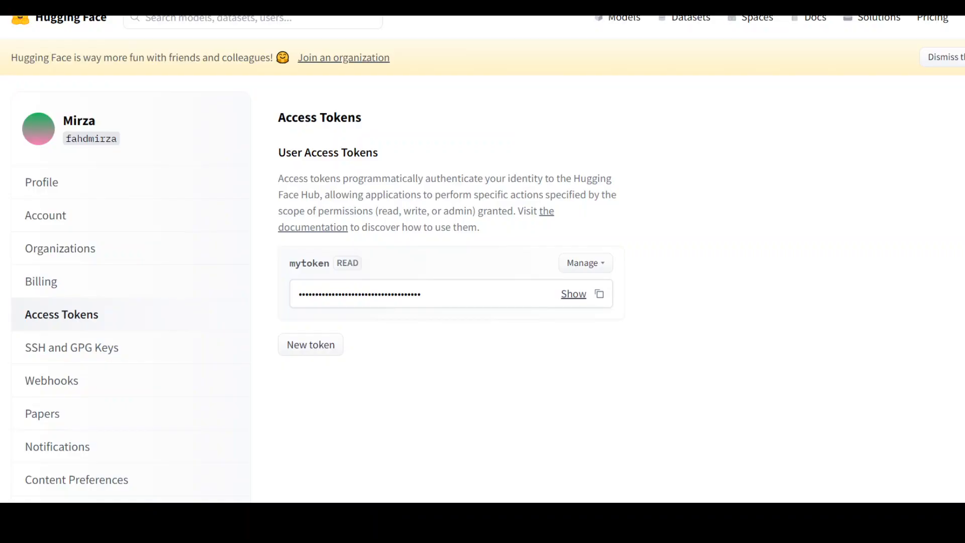
{"action": "mouse_move", "coordinate": [815, 123]}
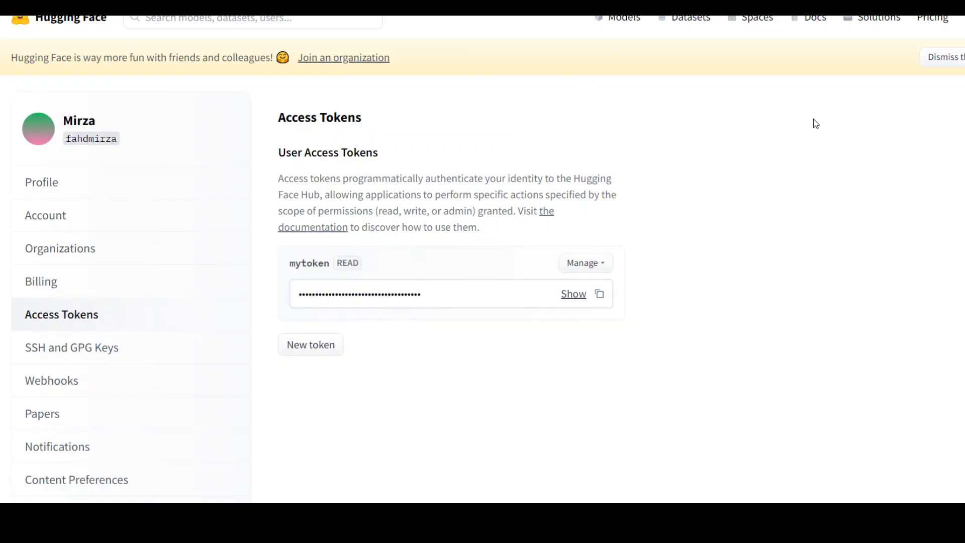
{"action": "mouse_move", "coordinate": [801, 86]}
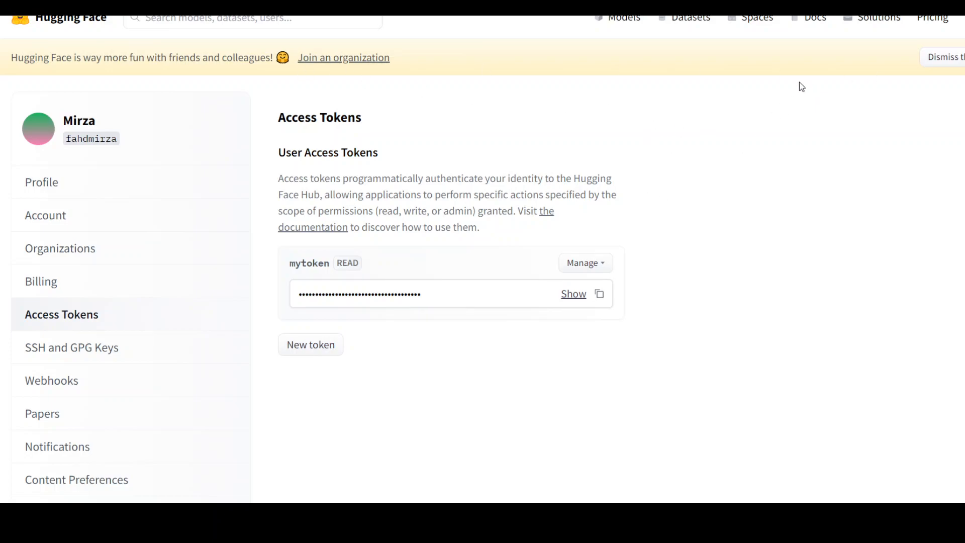
{"action": "mouse_move", "coordinate": [708, 116]}
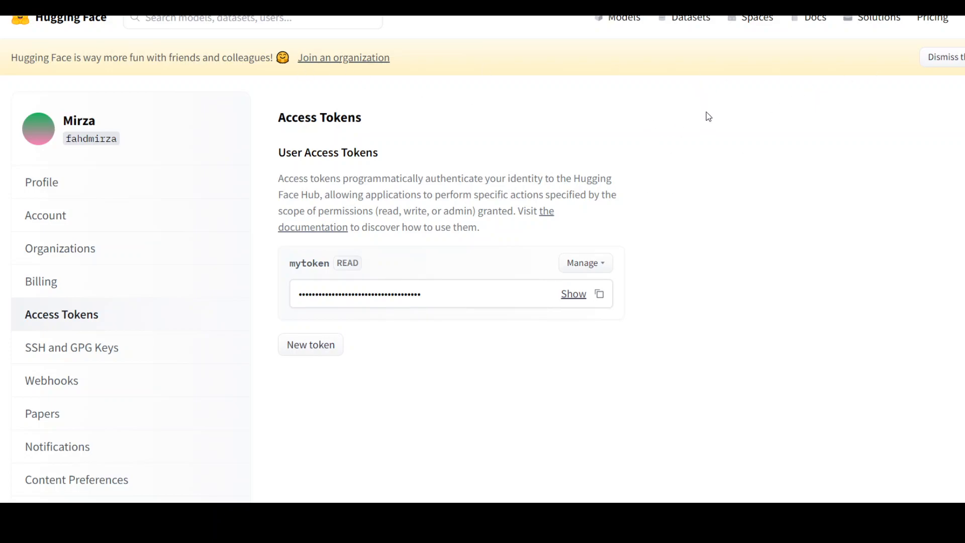
{"action": "mouse_move", "coordinate": [962, 178]}
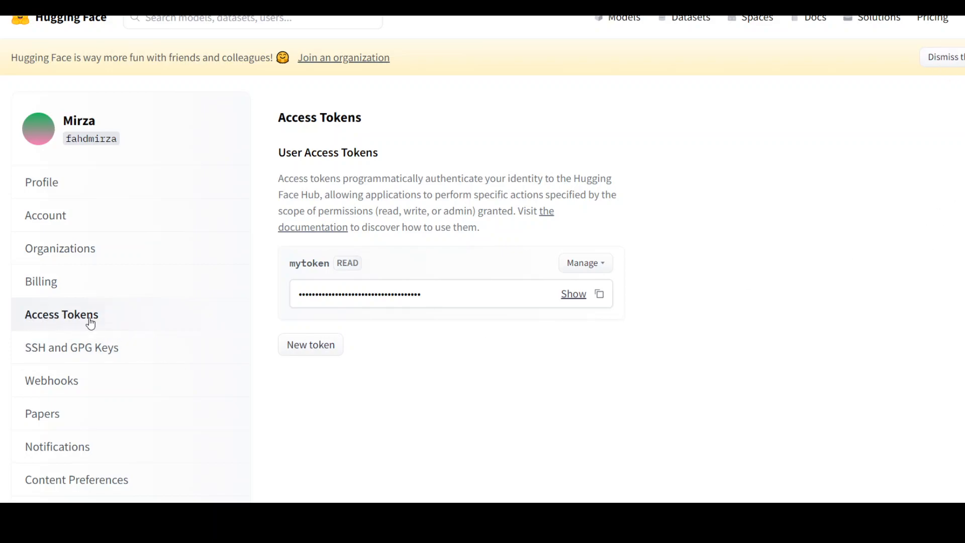
- Copy the mytoken read token from the Hugging Face Access Tokens page
{"action": "left_click", "coordinate": [598, 293]}
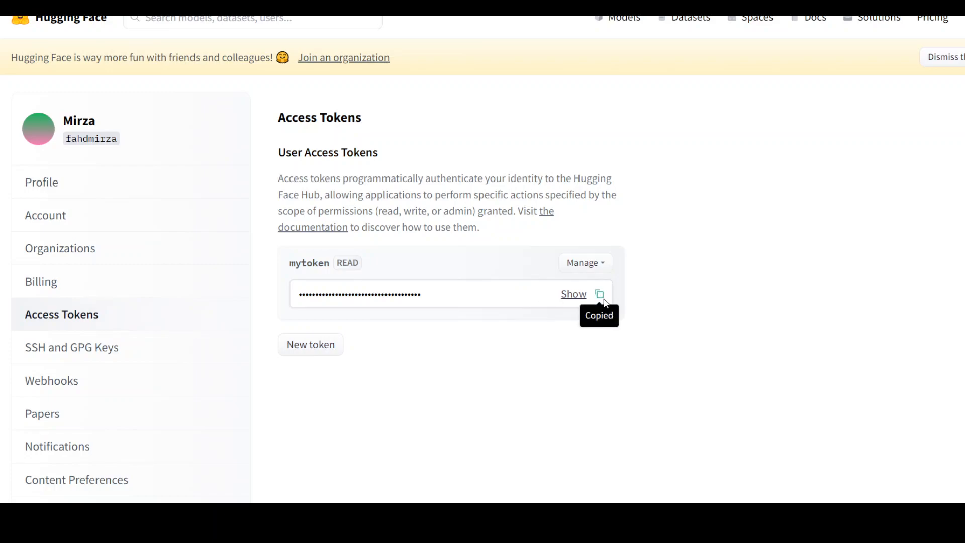
{"action": "left_click", "coordinate": [598, 294]}
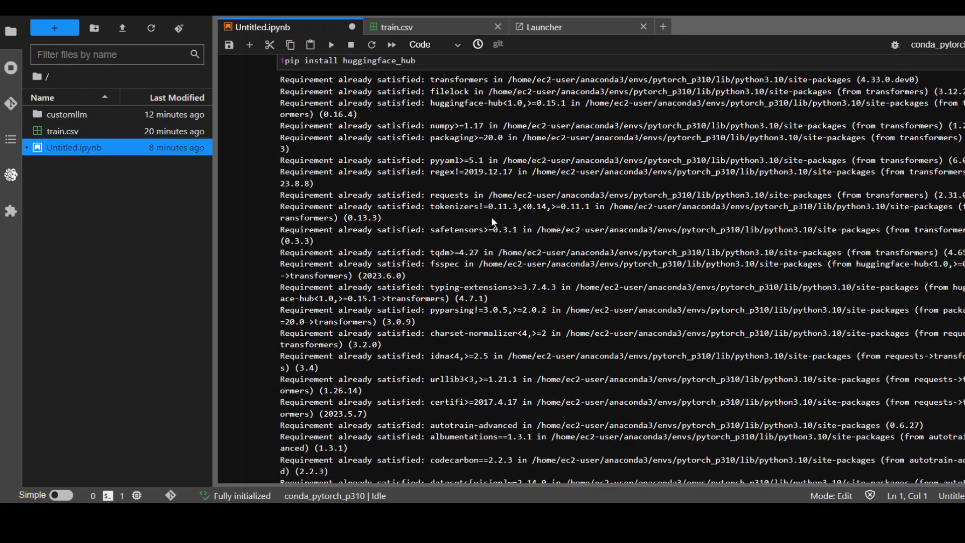
- Below the install output, paste the token and type !autotrain setup --update-torch
{"action": "scroll", "scroll_direction": "down", "scroll_amount": 3}
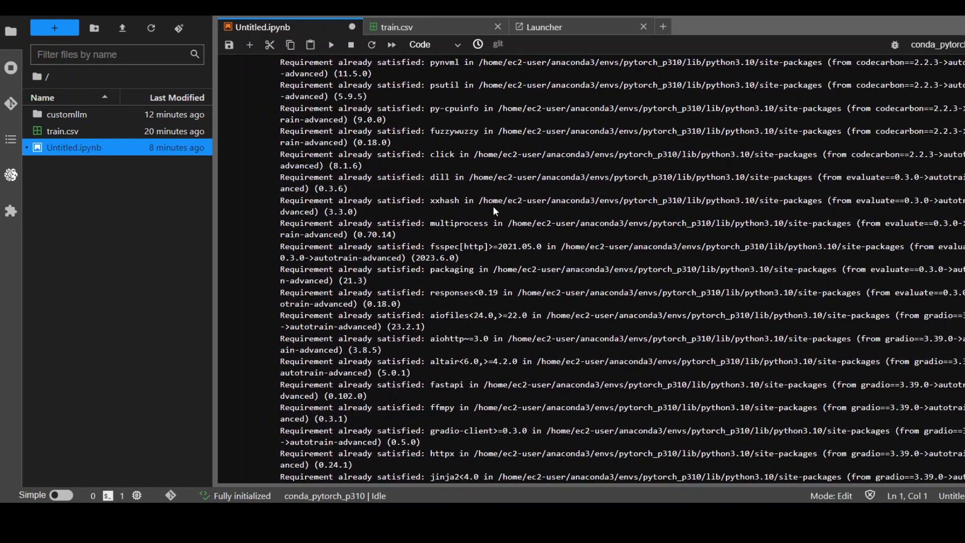
{"action": "scroll", "scroll_direction": "down", "scroll_amount": 3}
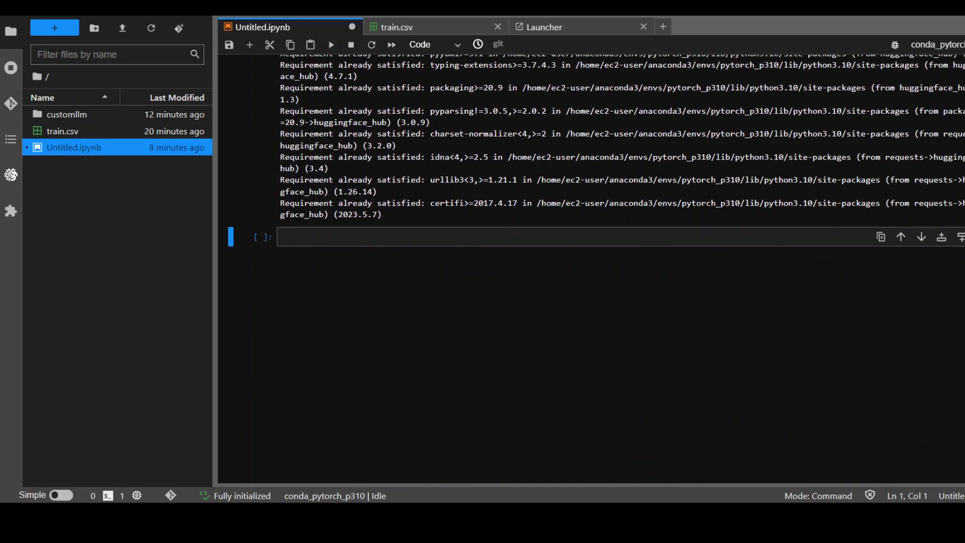
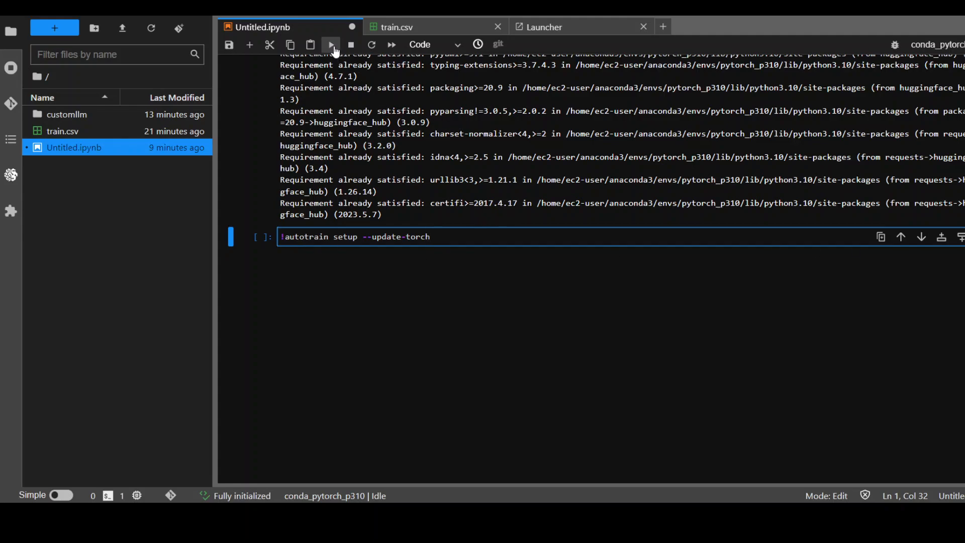
- Run the autotrain setup --update-torch cell to install the latest libraries and PyTorch
{"action": "left_click", "coordinate": [330, 45]}
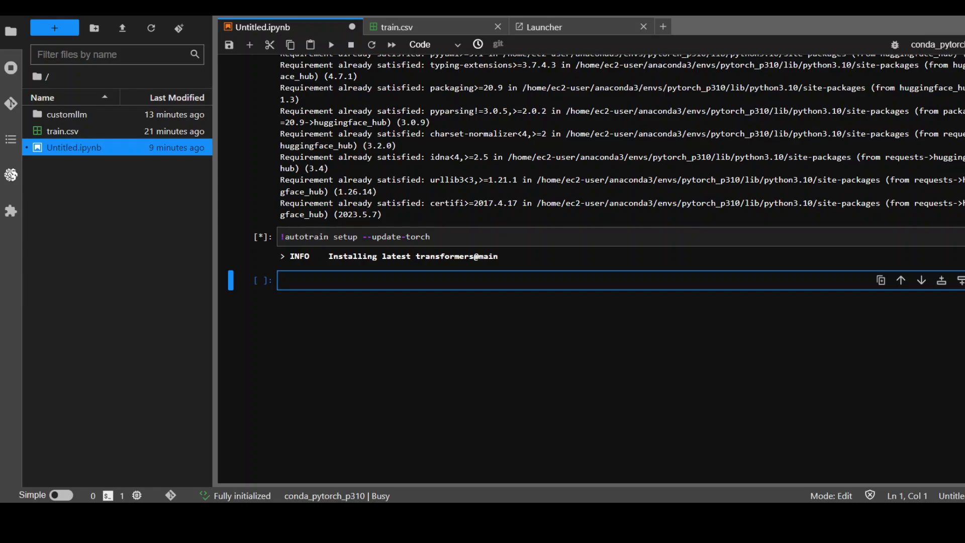
{"action": "mouse_move", "coordinate": [139, 275]}
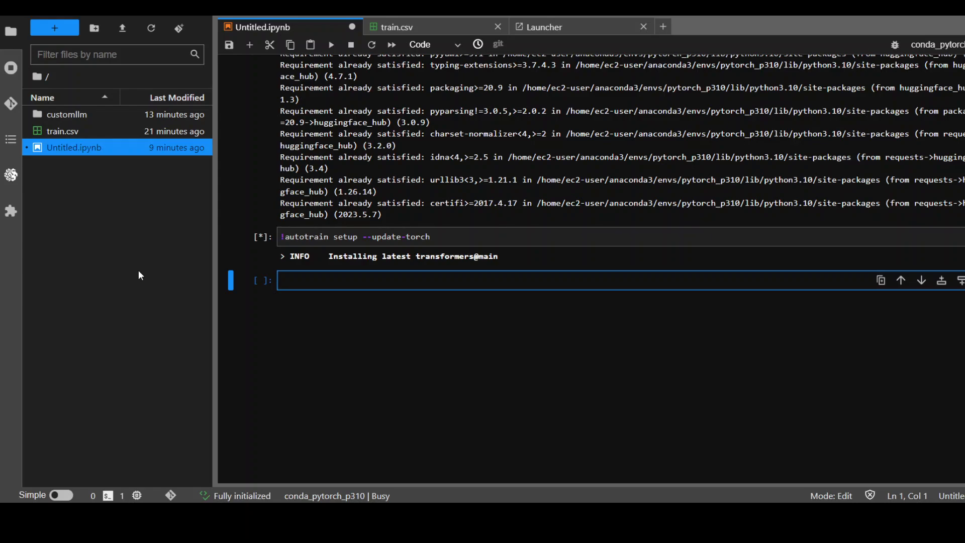
{"action": "mouse_move", "coordinate": [301, 345]}
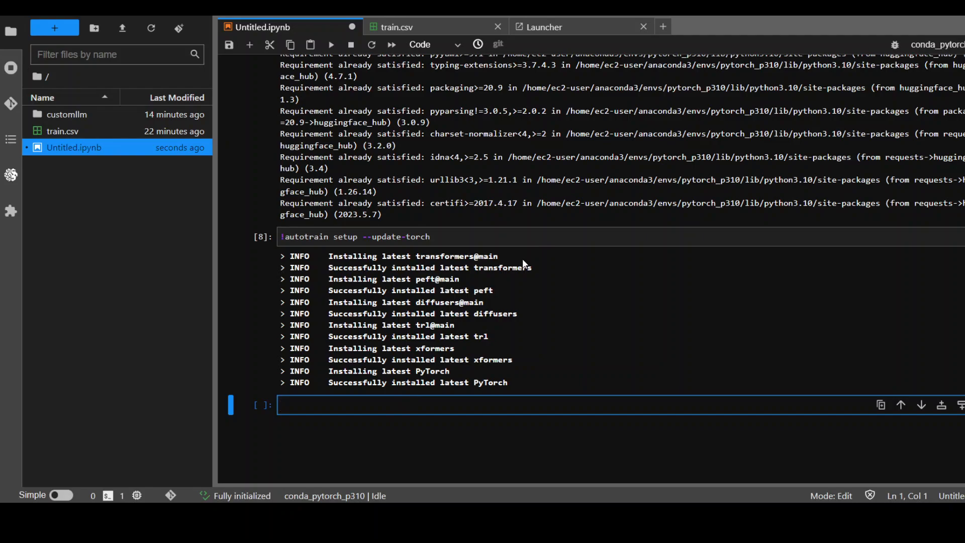
- Run the notebook_login import and submit the pasted token to log into Hugging Face
{"action": "type", "text": "from huggingface_hub import notebook_login"}
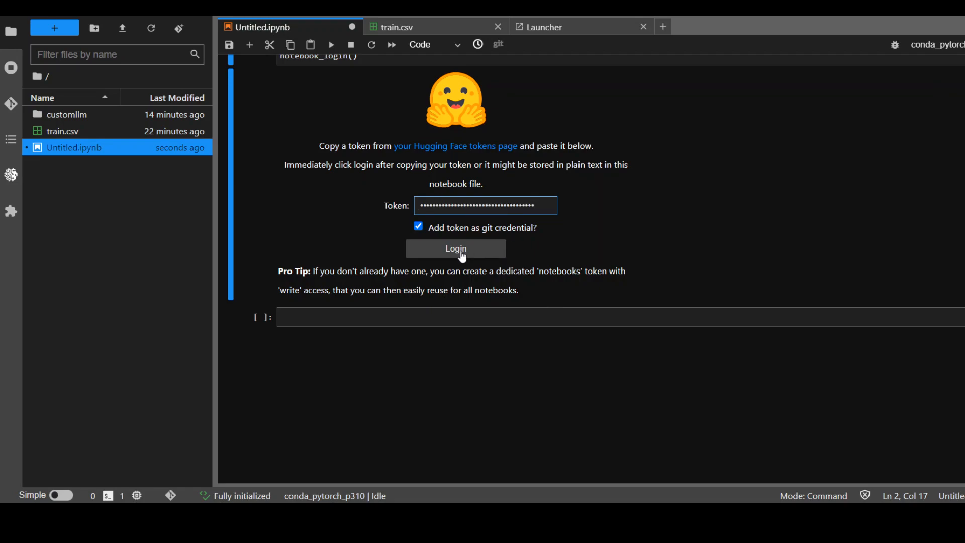
{"action": "left_click", "coordinate": [455, 249]}
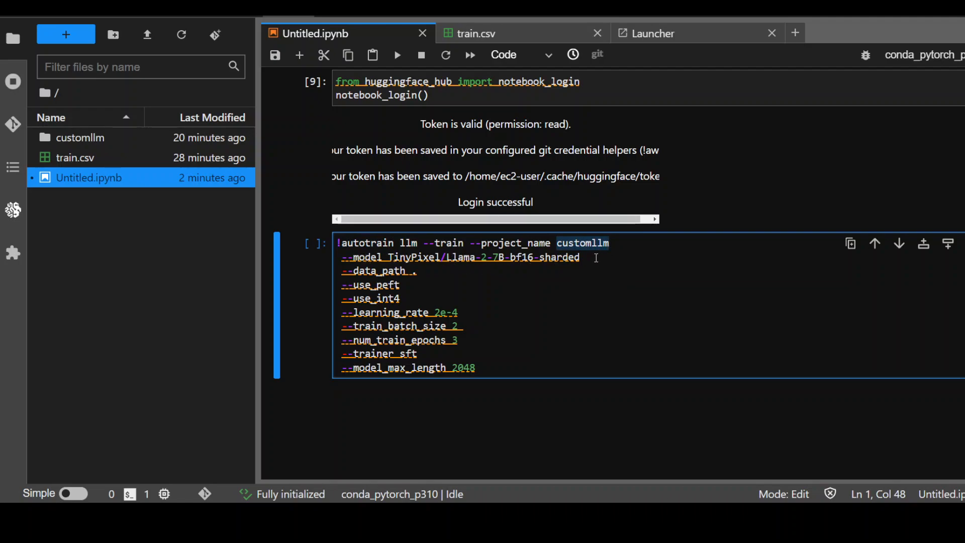
{"action": "left_click", "coordinate": [411, 271]}
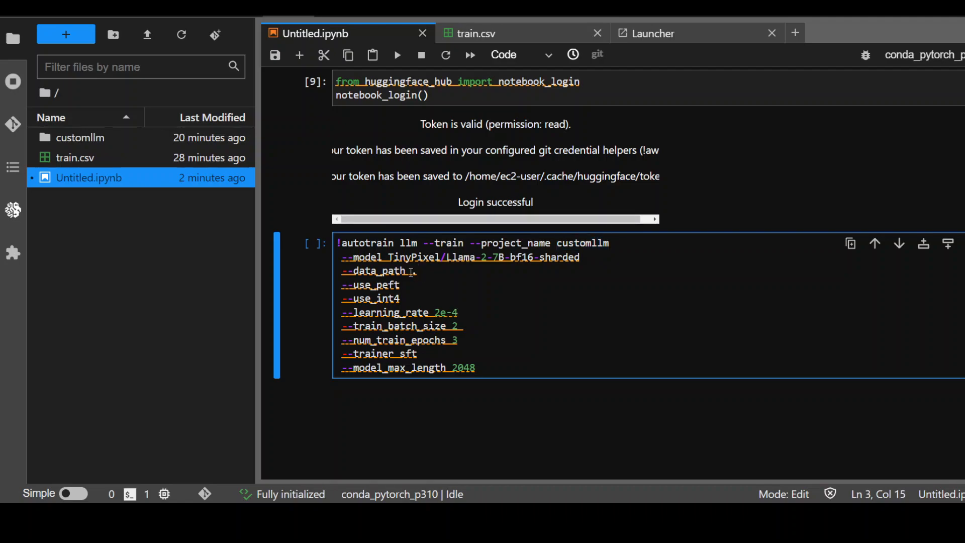
{"action": "left_click", "coordinate": [416, 271]}
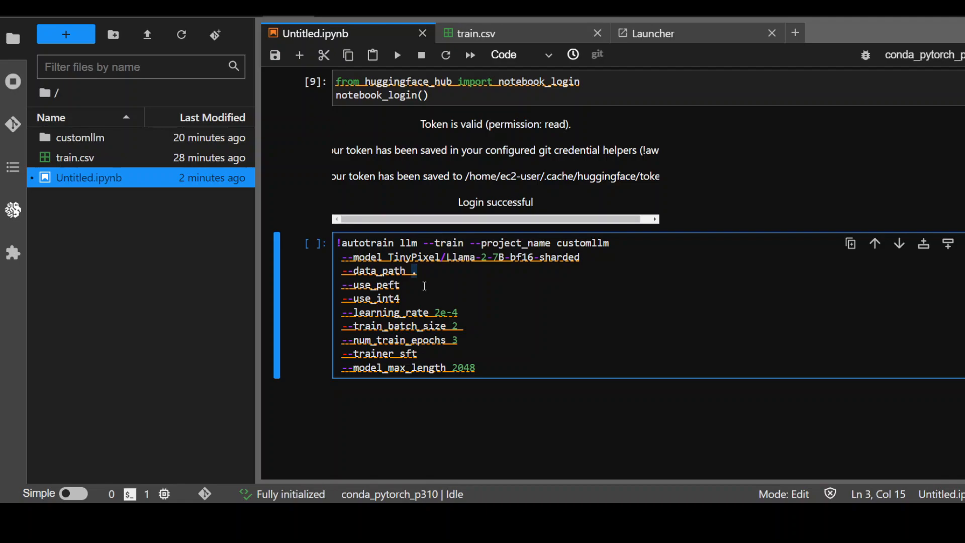
{"action": "mouse_move", "coordinate": [74, 157]}
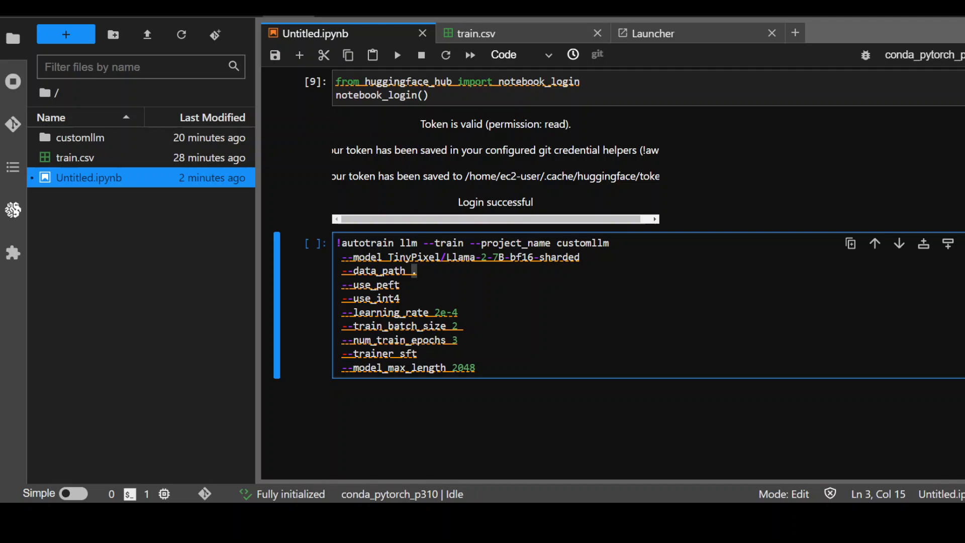
{"action": "mouse_move", "coordinate": [403, 299]}
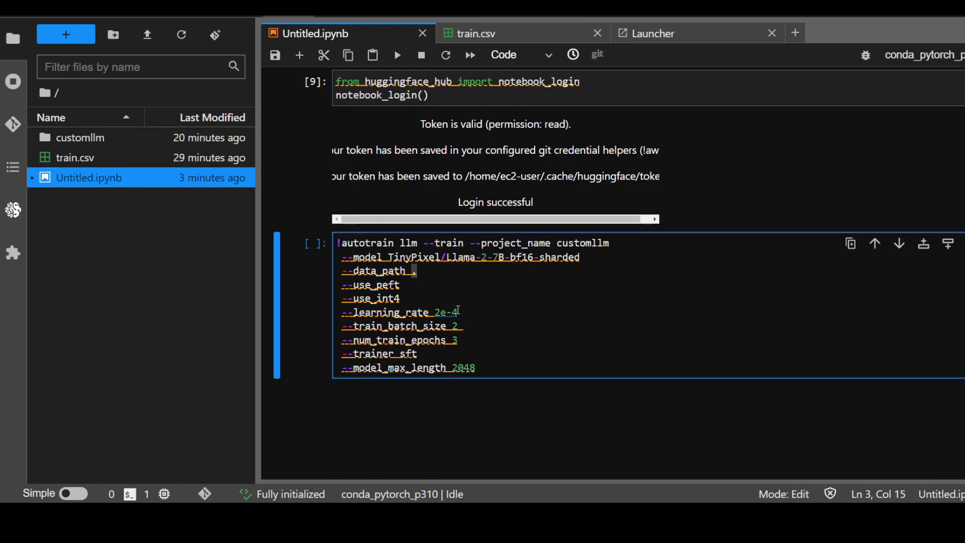
{"action": "mouse_move", "coordinate": [466, 327]}
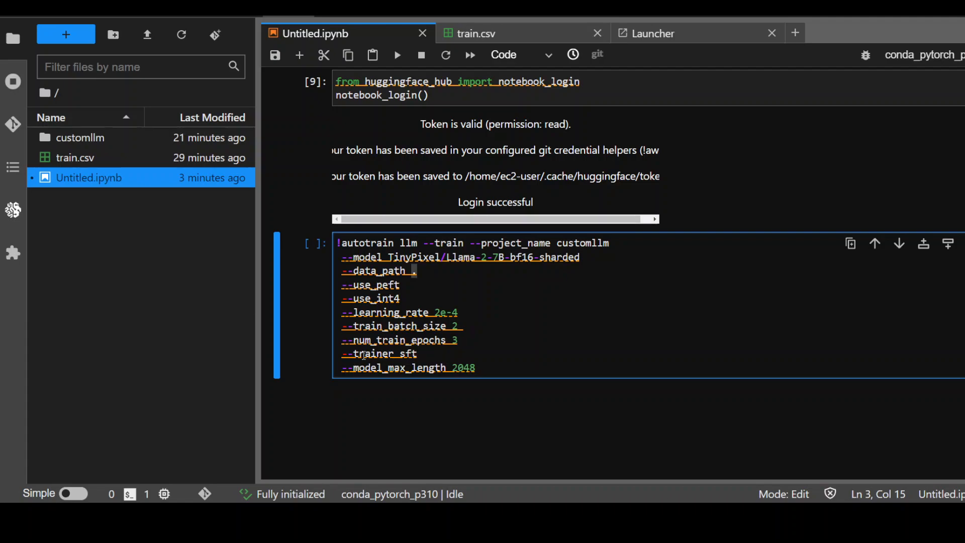
{"action": "mouse_move", "coordinate": [743, 327]}
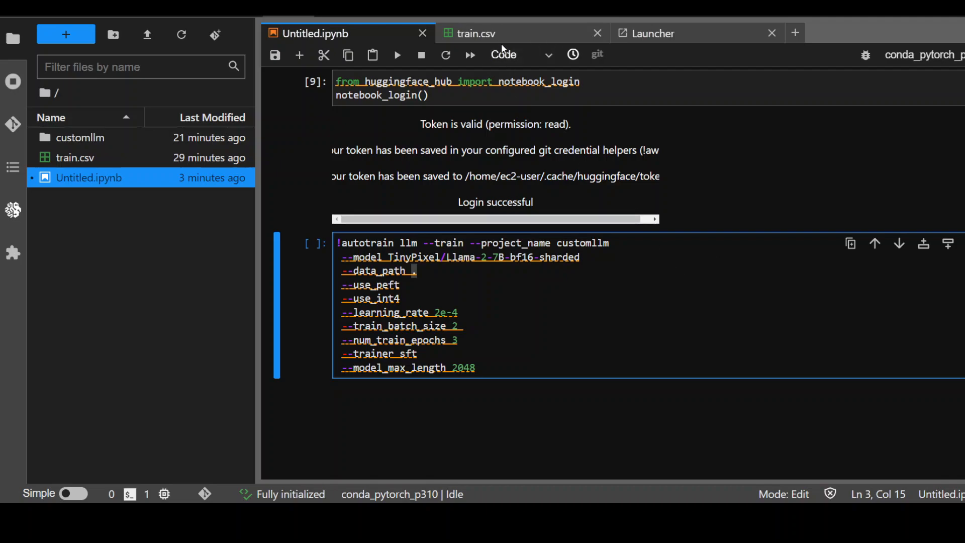
{"action": "left_click", "coordinate": [475, 33]}
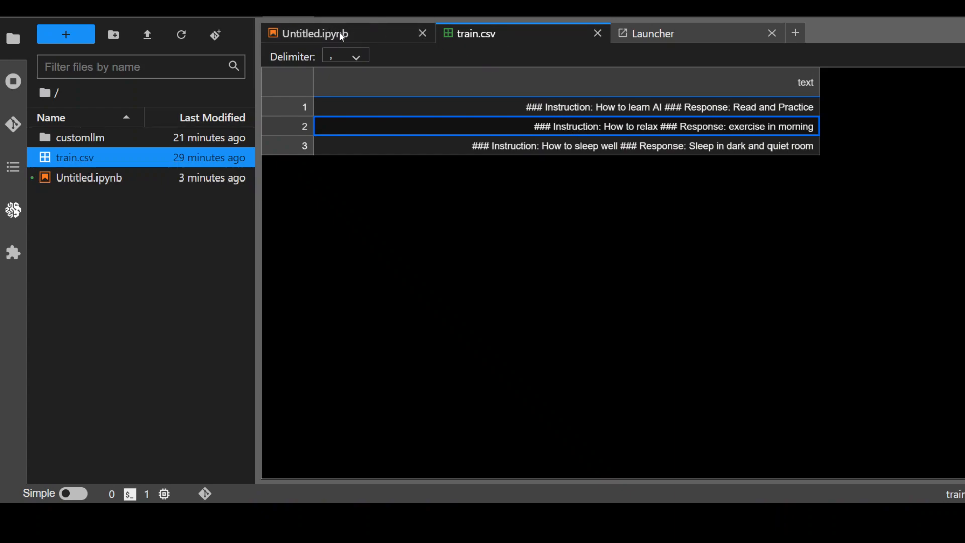
{"action": "left_click", "coordinate": [315, 33]}
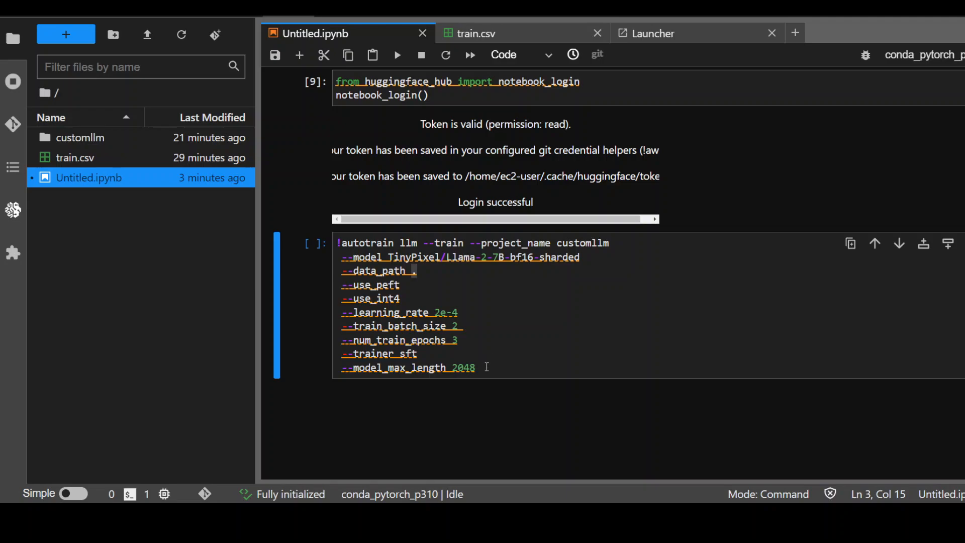
{"action": "mouse_move", "coordinate": [496, 306]}
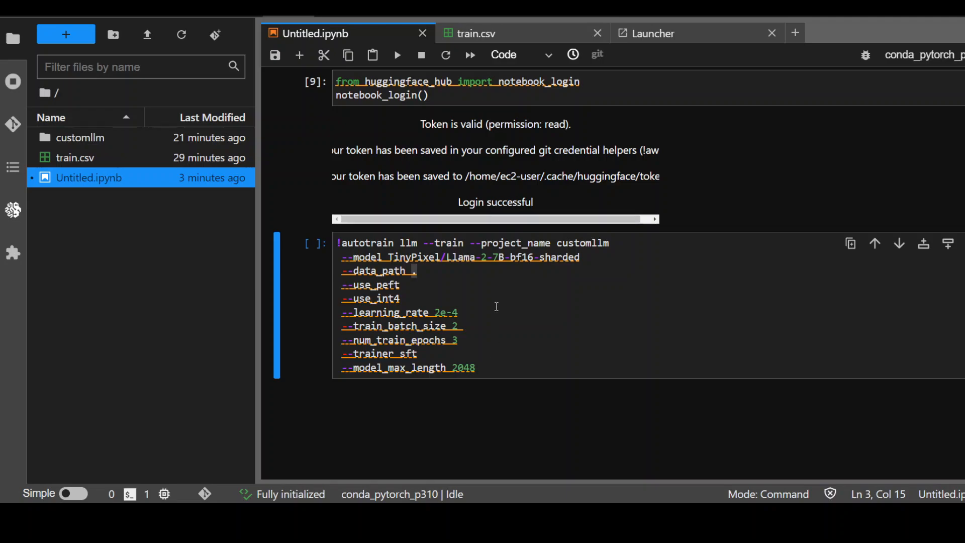
- Run the autotrain llm training command cell with Shift+Enter
{"action": "left_click", "coordinate": [543, 368]}
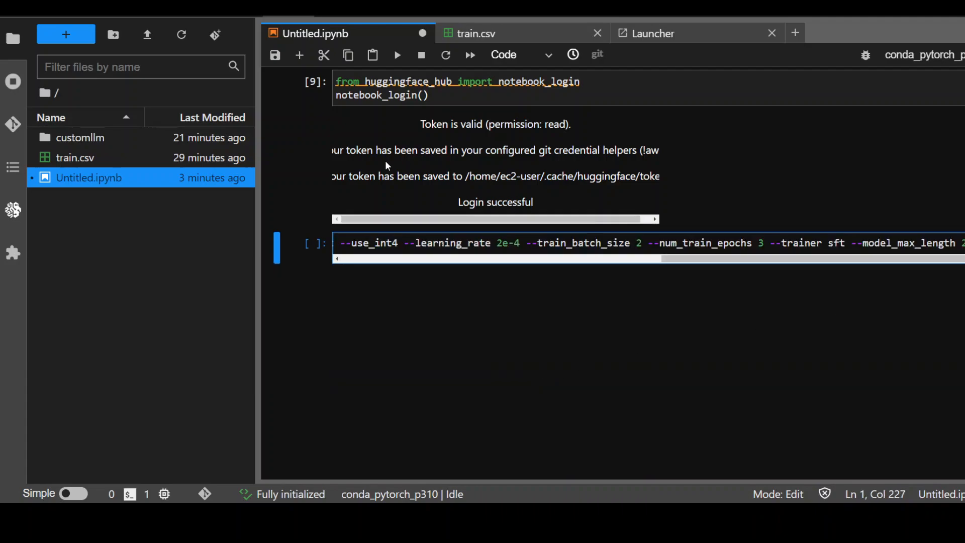
{"action": "key", "text": "shift+enter"}
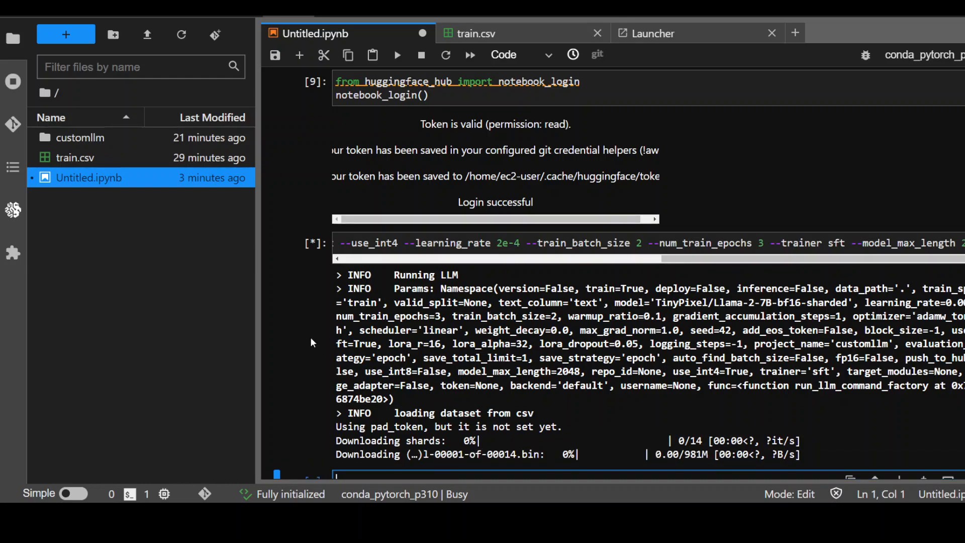
- Scroll the cell output to watch the first of 14 model shards download
{"action": "scroll", "scroll_direction": "down", "scroll_amount": 3}
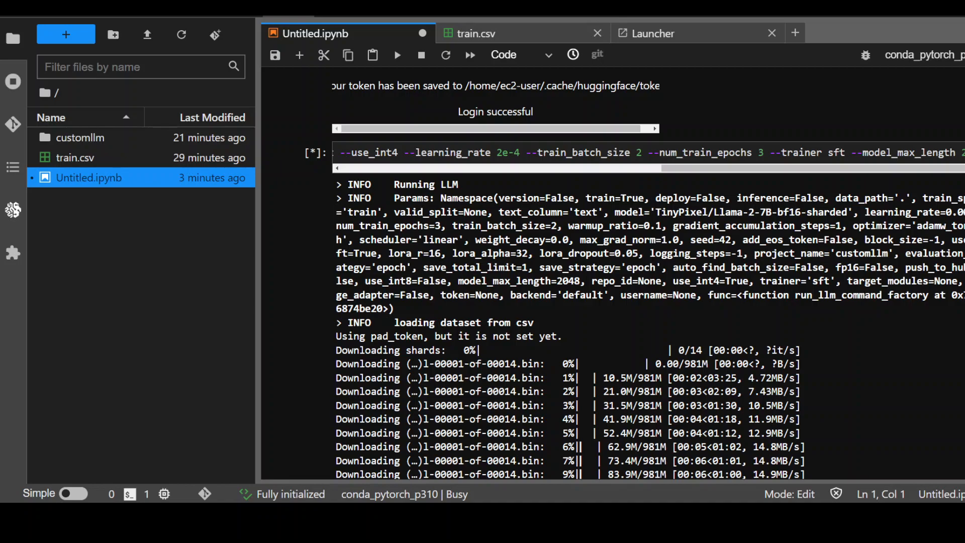
{"action": "mouse_move", "coordinate": [852, 283]}
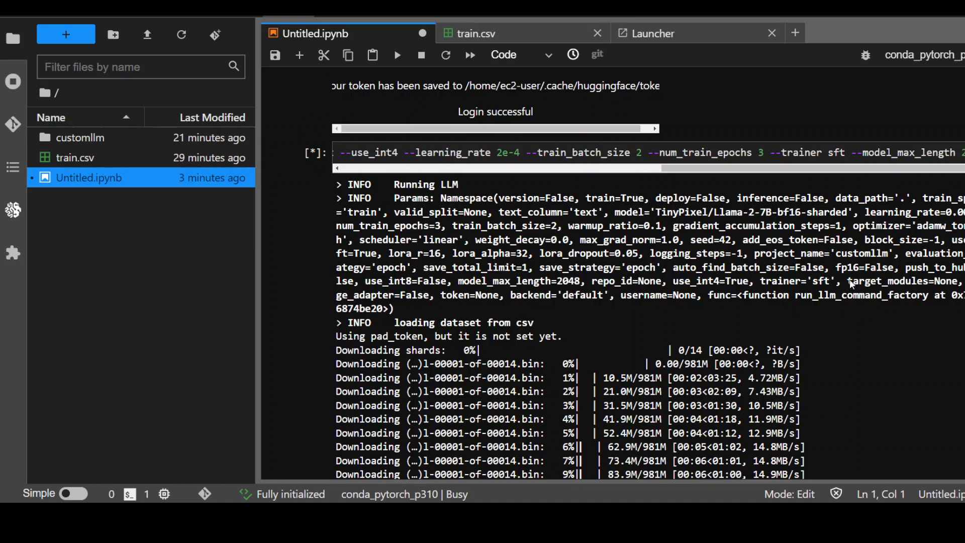
{"action": "scroll", "scroll_direction": "down", "scroll_amount": 3}
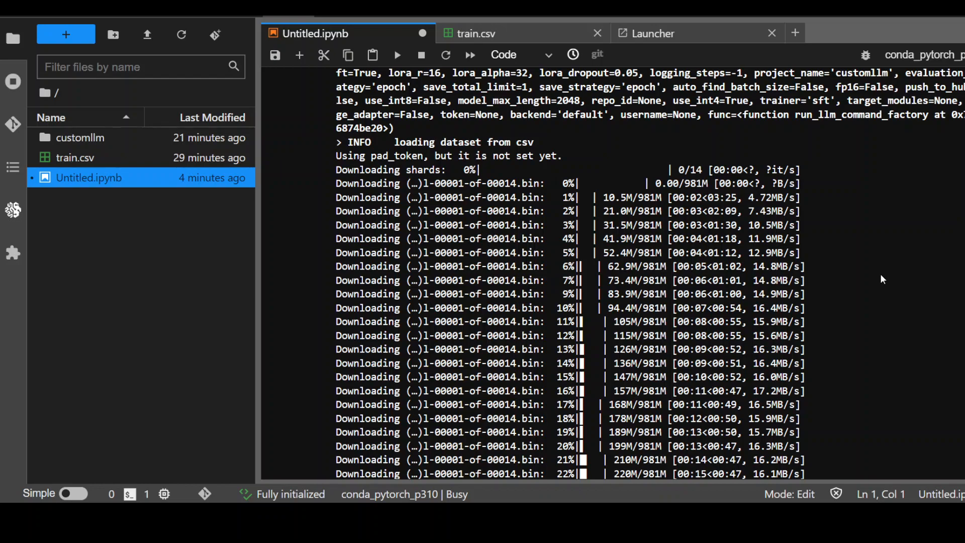
{"action": "mouse_move", "coordinate": [866, 291]}
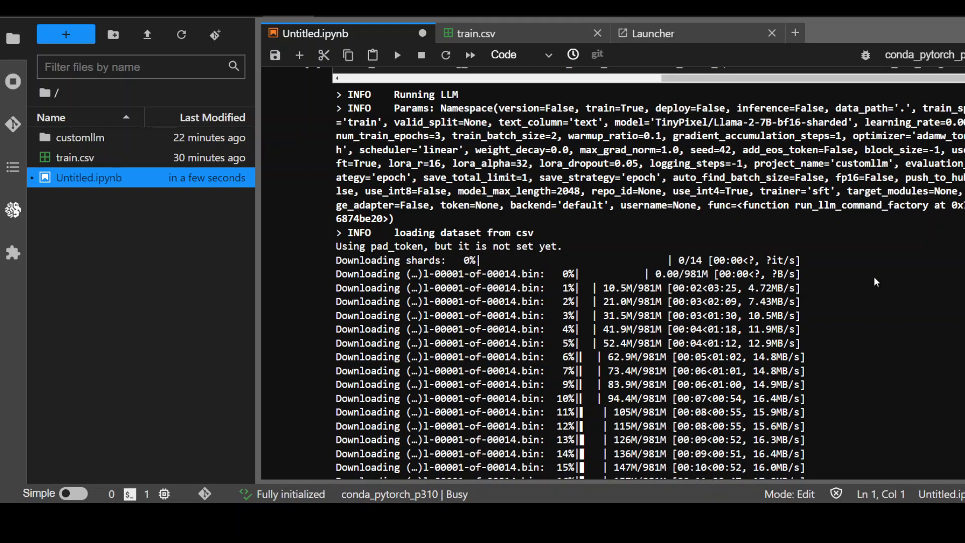
{"action": "mouse_move", "coordinate": [848, 318]}
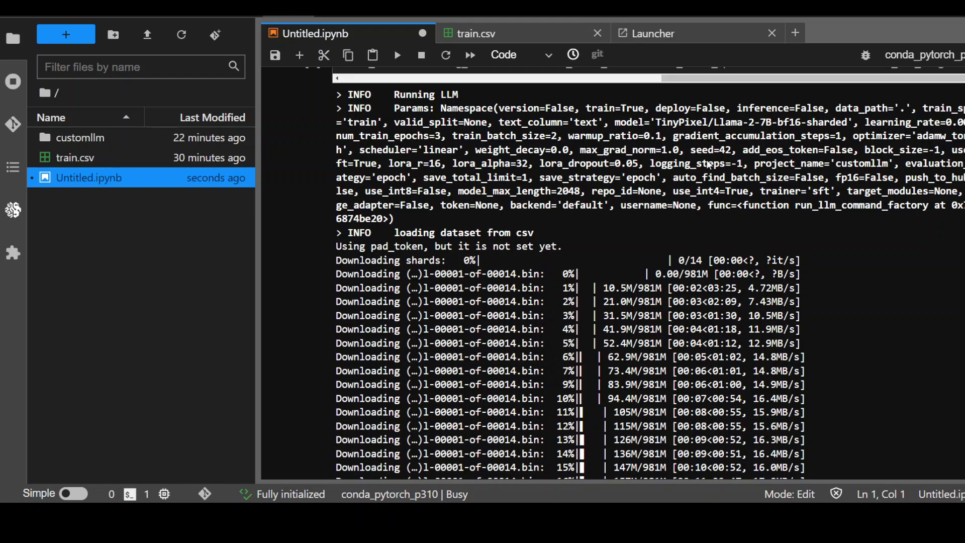
{"action": "mouse_move", "coordinate": [699, 174]}
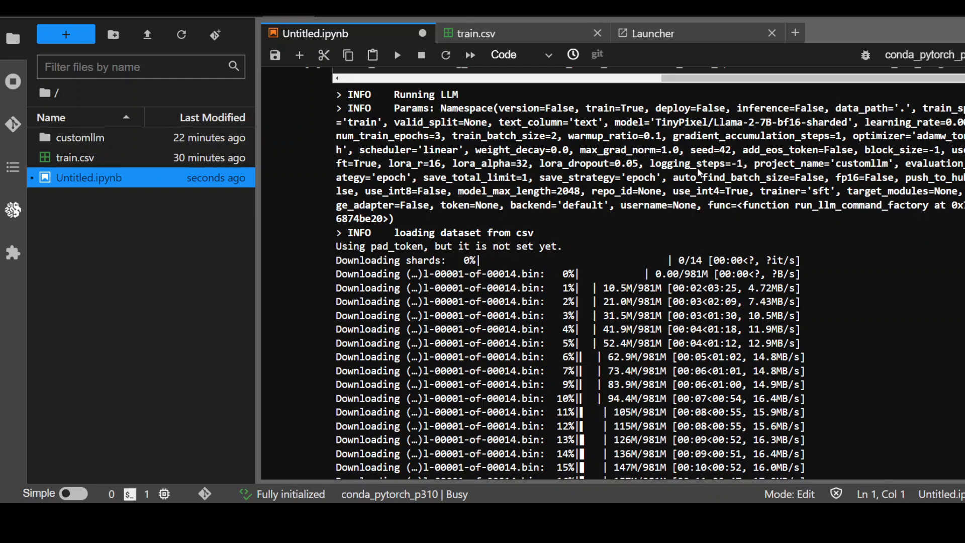